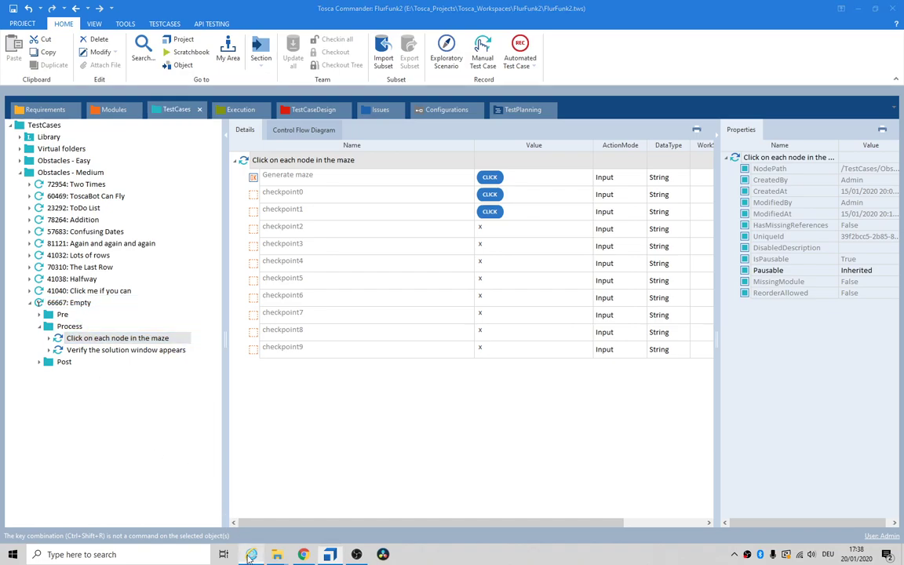
- Bring the Obstacle 66667 page forward in Internet Explorer and generate a new maze
left_click(251, 555)
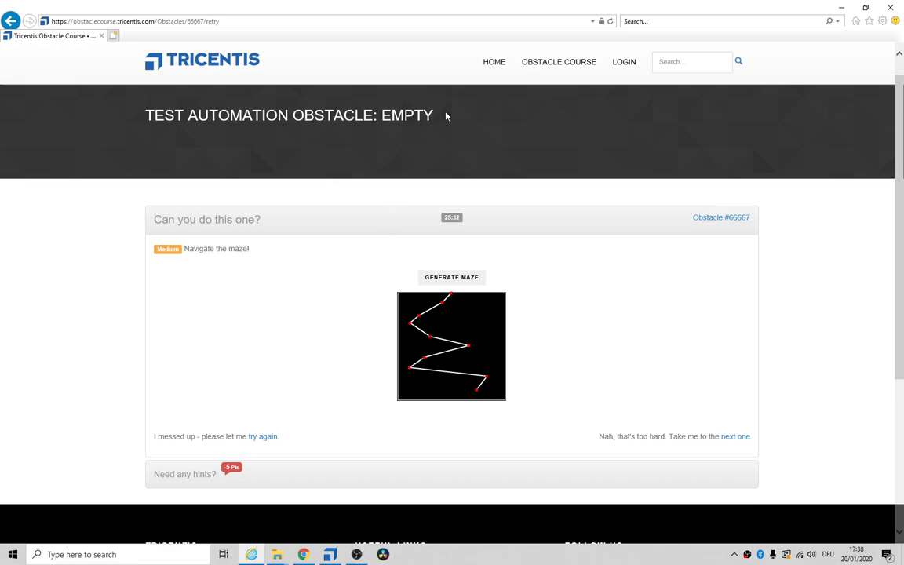
double_click(406, 117)
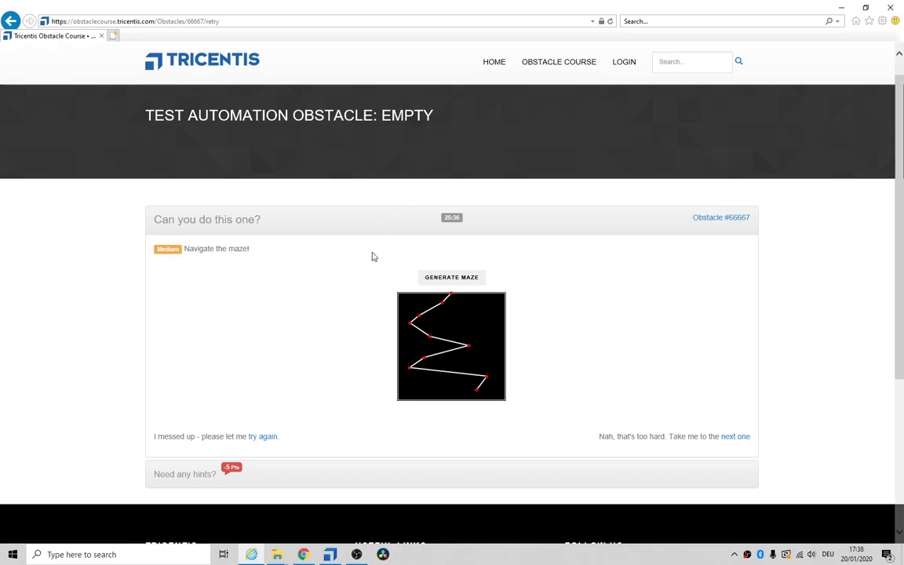
left_click(452, 276)
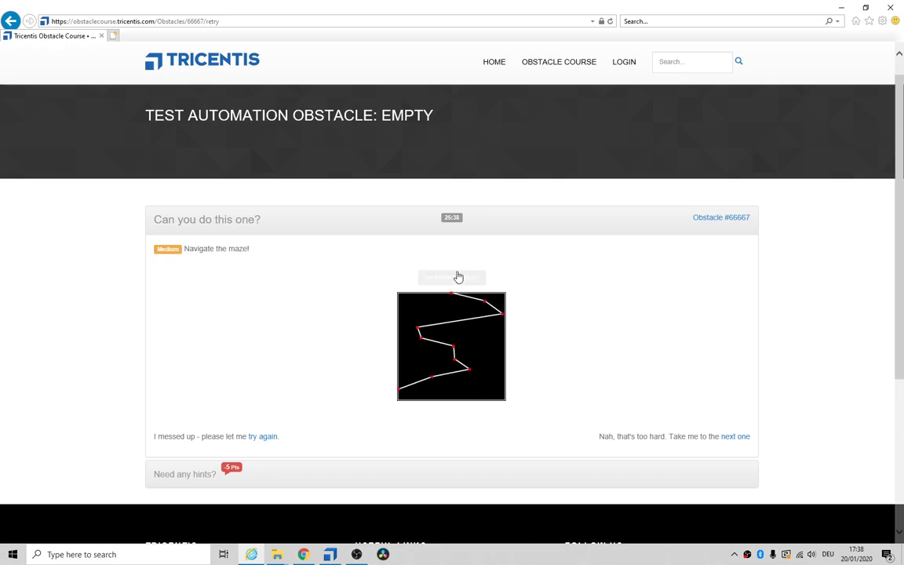
left_click(452, 276)
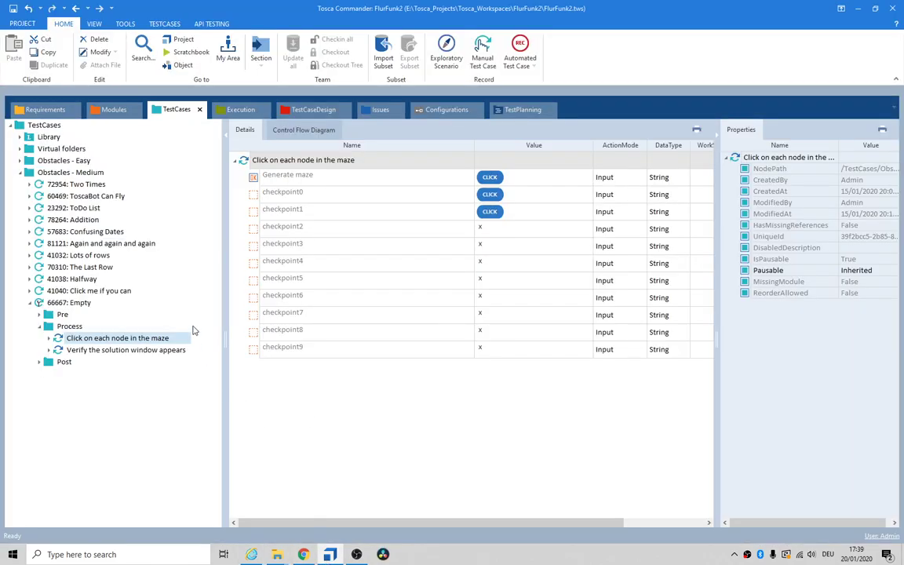
- Review checkpoint0's identification properties in the Navigate the maze module, then return to the maze test case
left_click(113, 109)
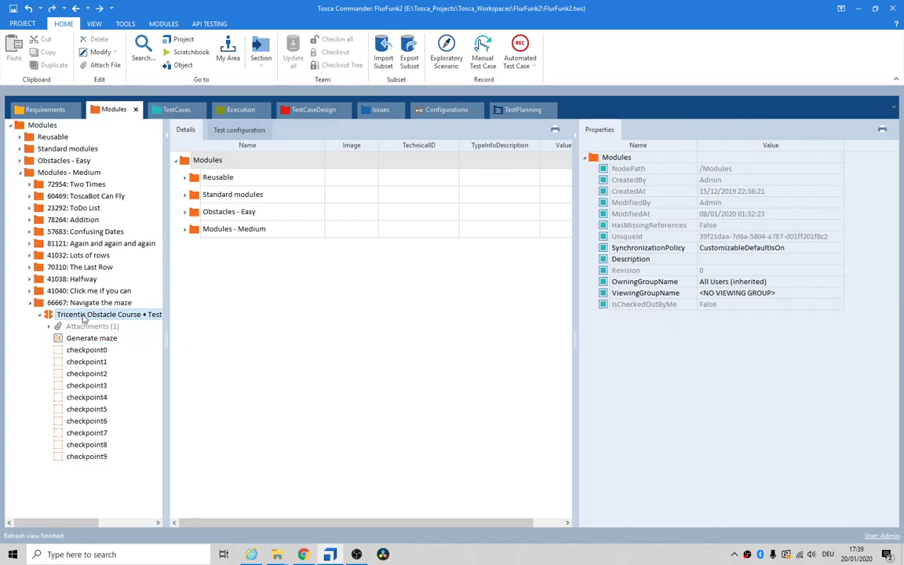
left_click(110, 314)
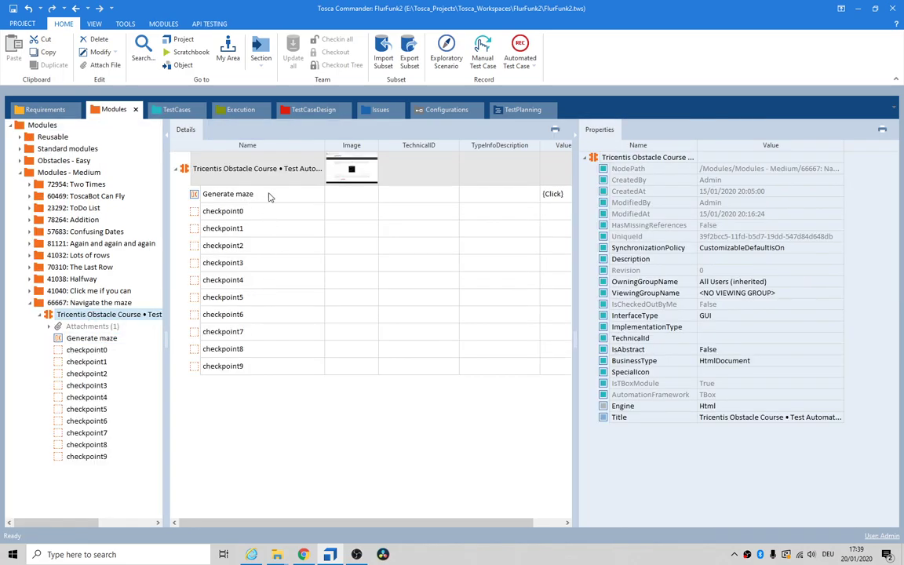
mouse_move(226, 216)
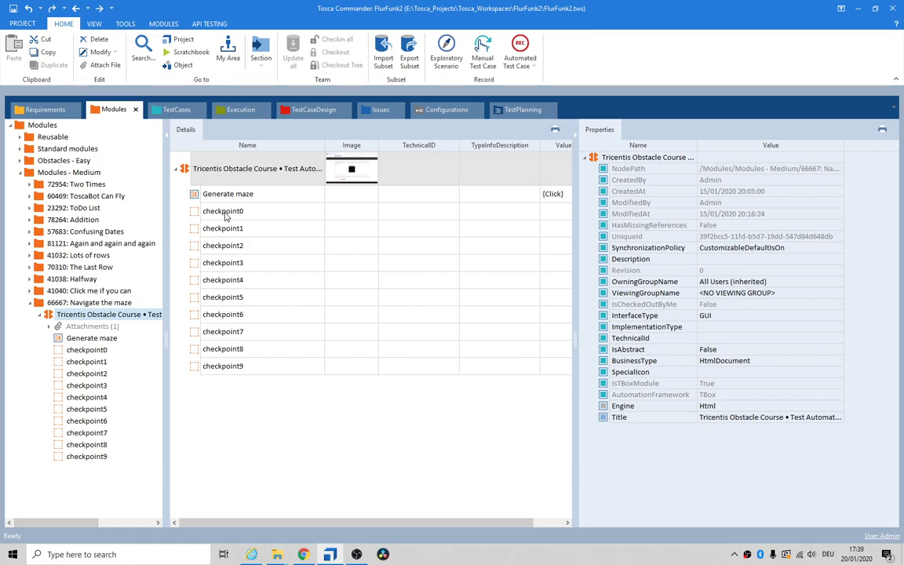
left_click(223, 210)
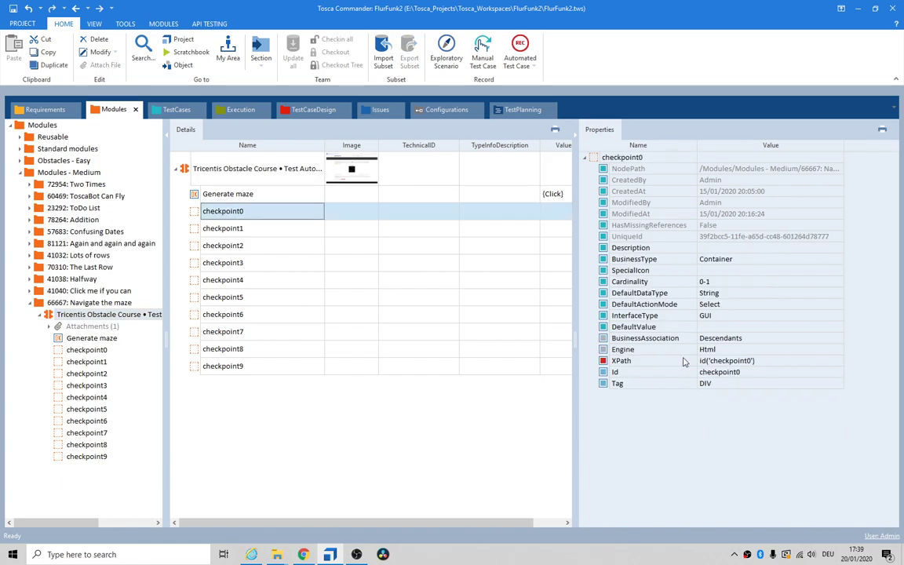
mouse_move(184, 128)
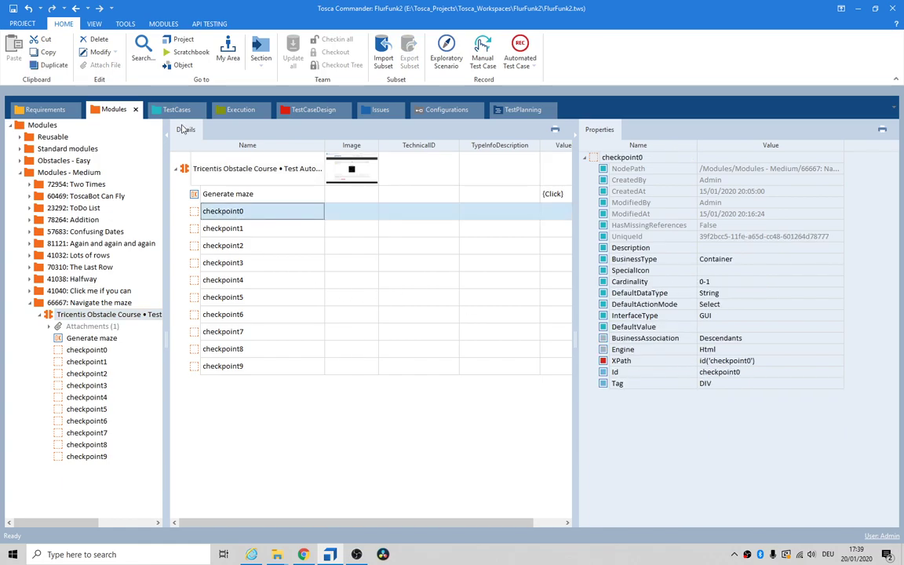
left_click(176, 110)
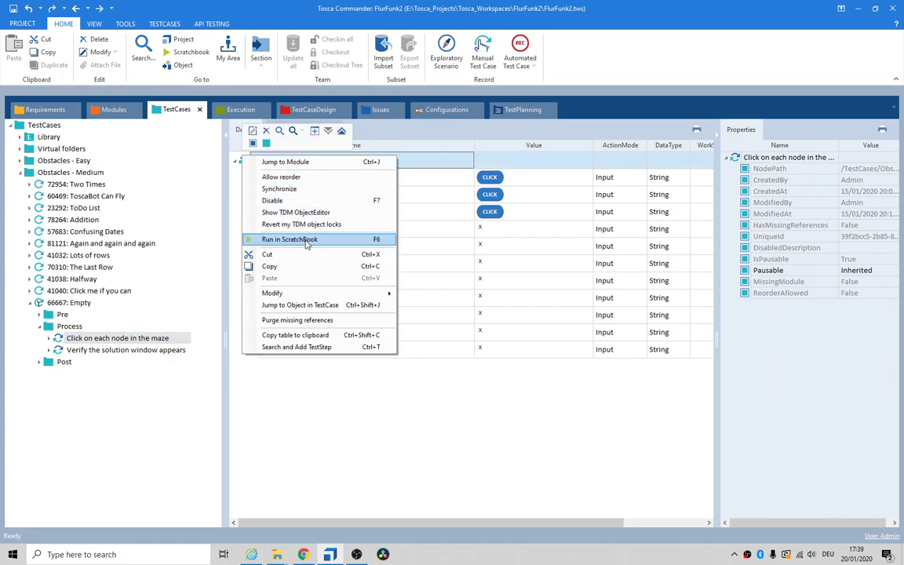
- Run 'Click on each node in the maze' in ScratchBook, watching it click maze nodes until it fails at checkpoint2
left_click(289, 238)
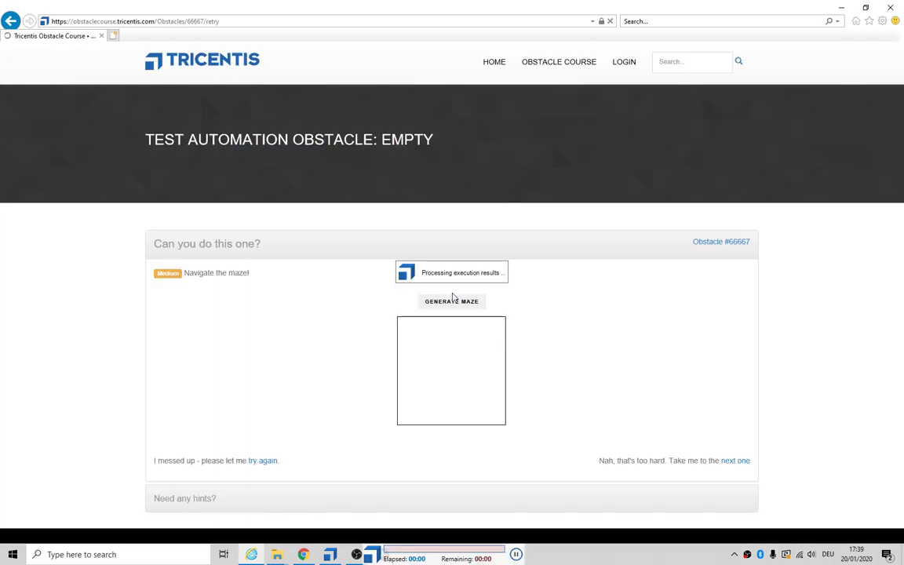
left_click(452, 302)
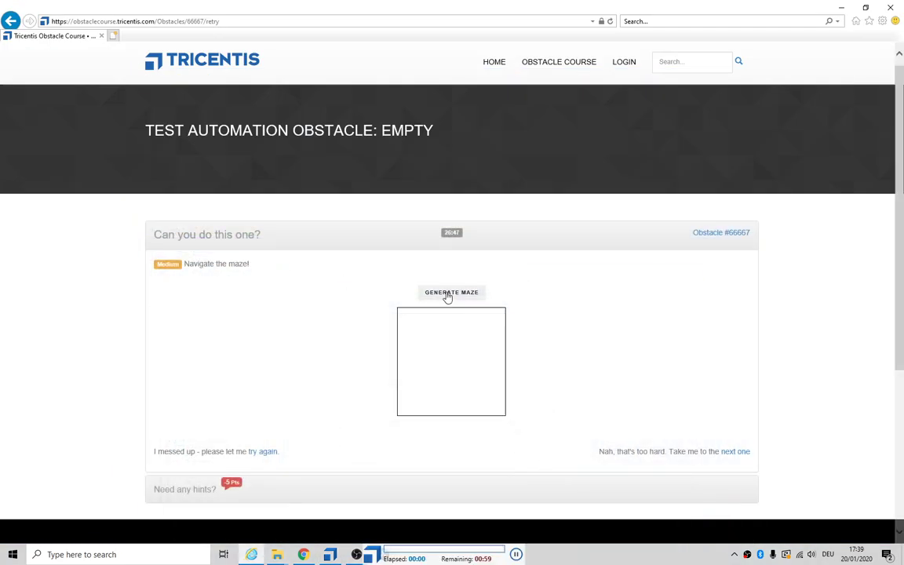
left_click(452, 292)
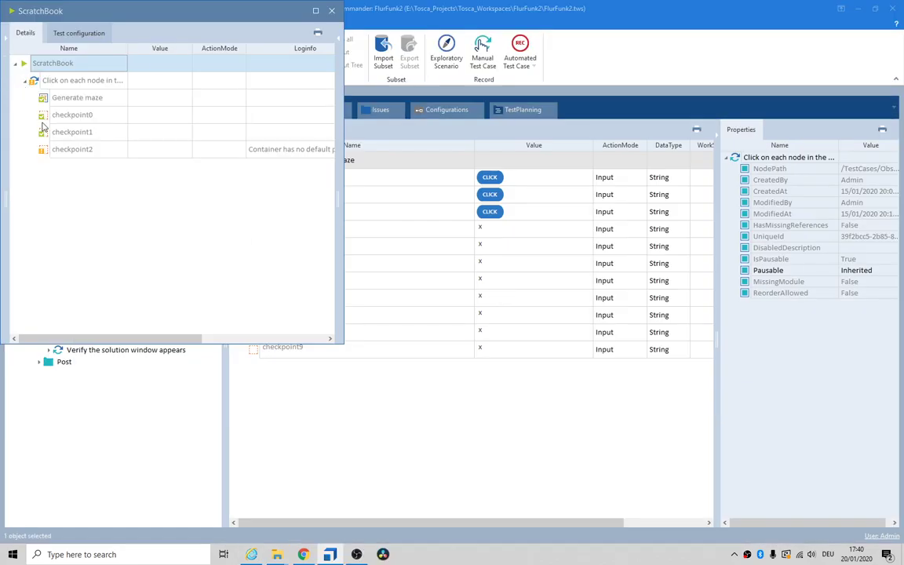
mouse_move(102, 113)
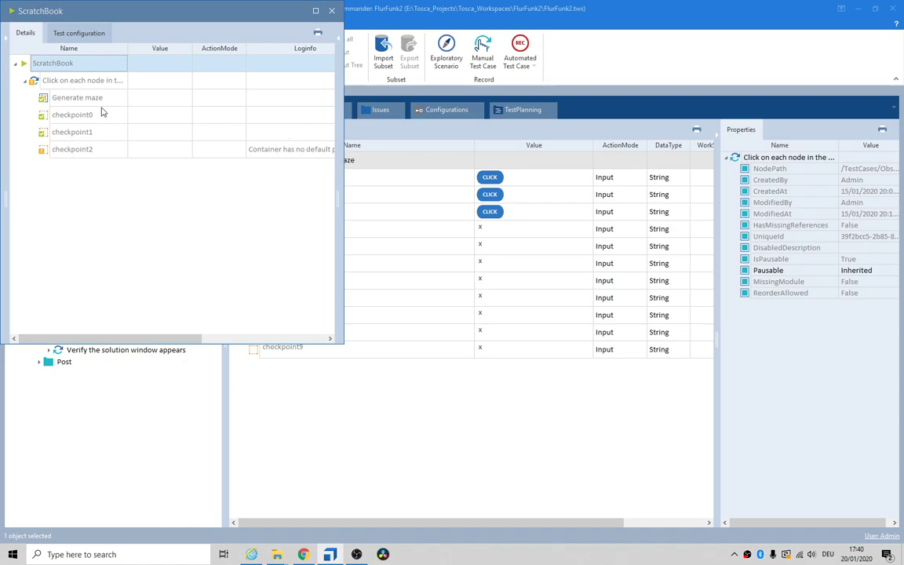
- Read the checkpoint2 log showing the container has no default input property, then close ScratchBook
left_click(72, 149)
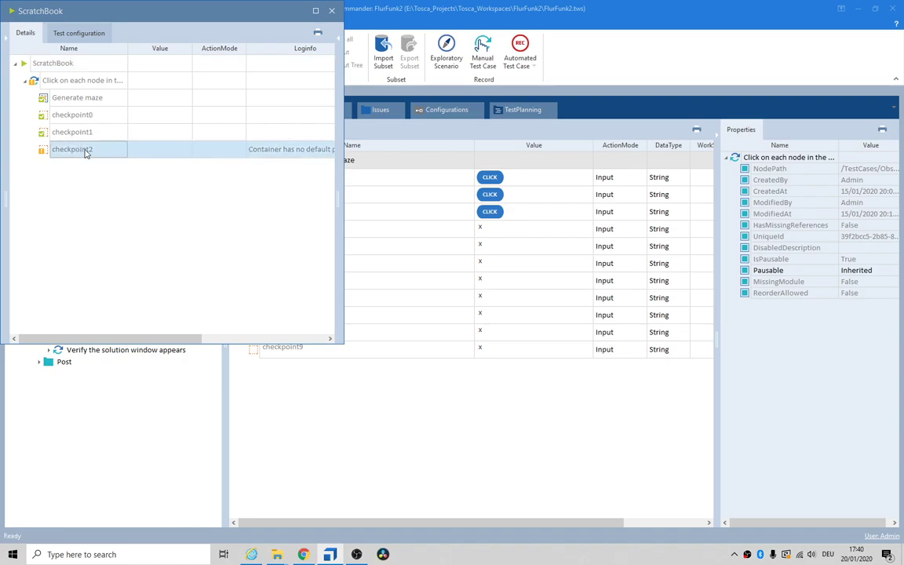
left_click(275, 149)
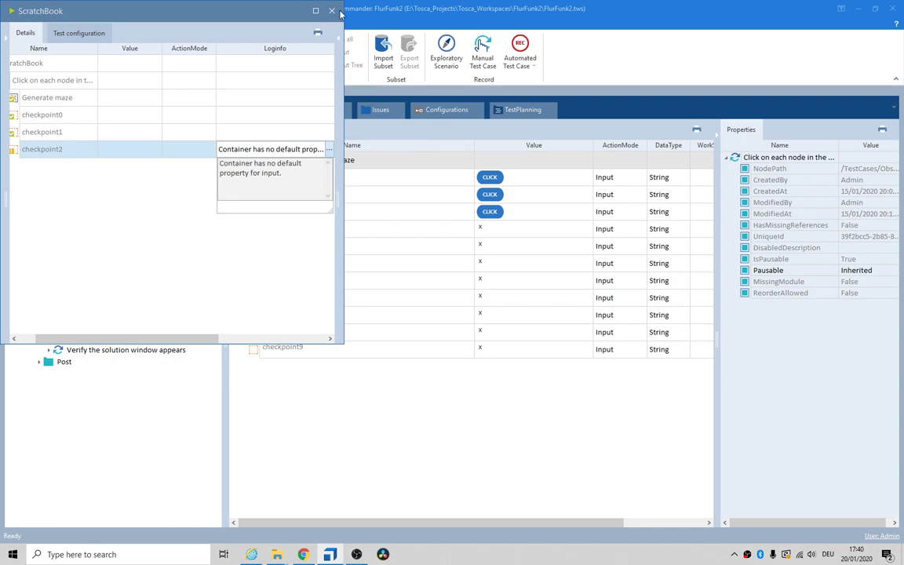
left_click(331, 11)
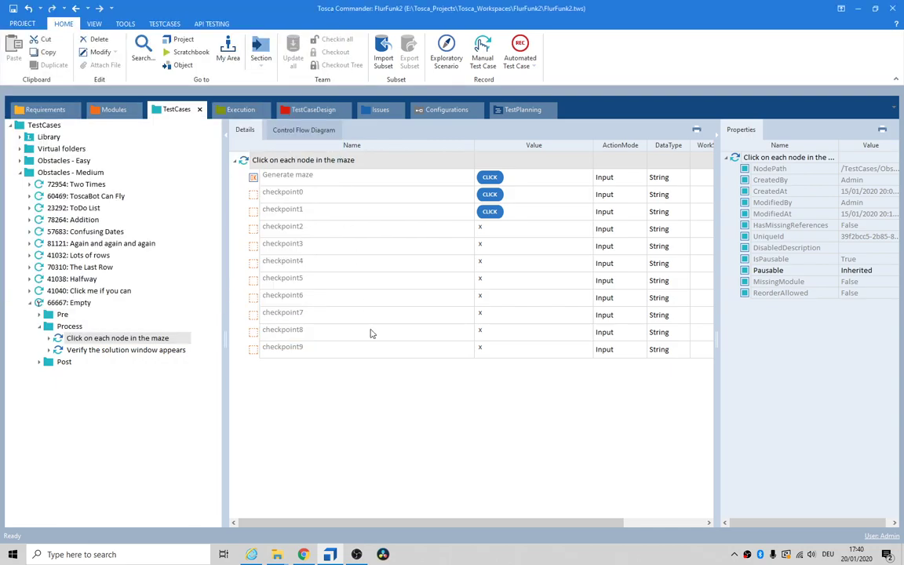
mouse_move(372, 351)
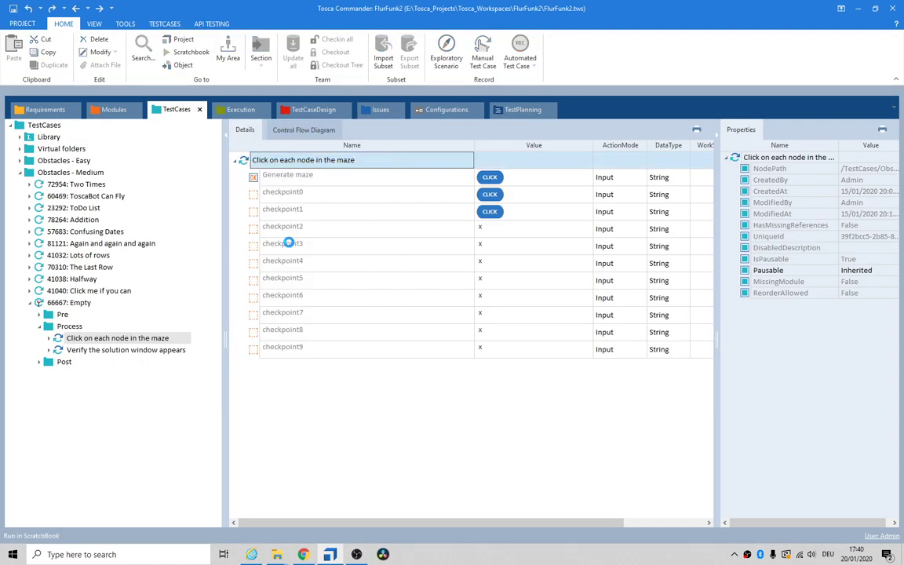
- Rerun the maze step in ScratchBook so a new maze is generated and its nodes are clicked
left_click(303, 554)
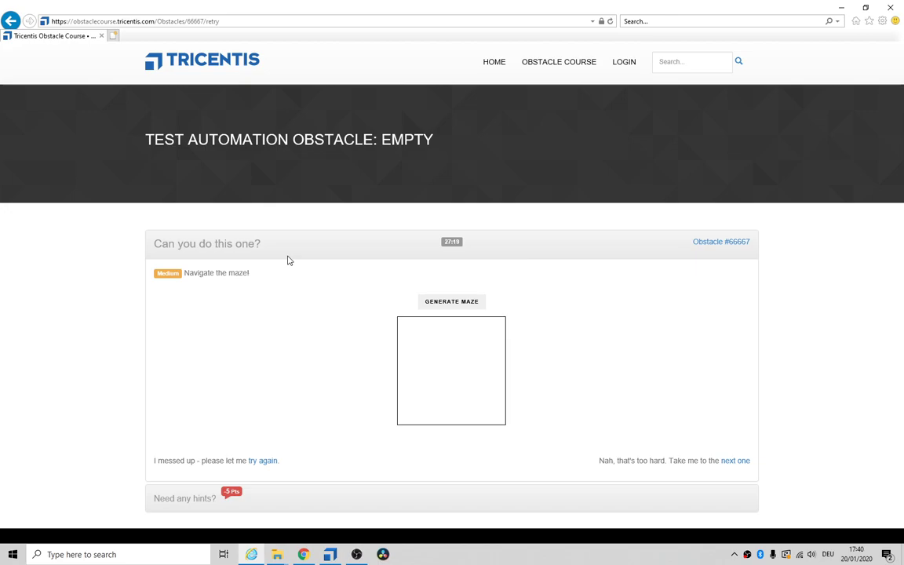
left_click(452, 301)
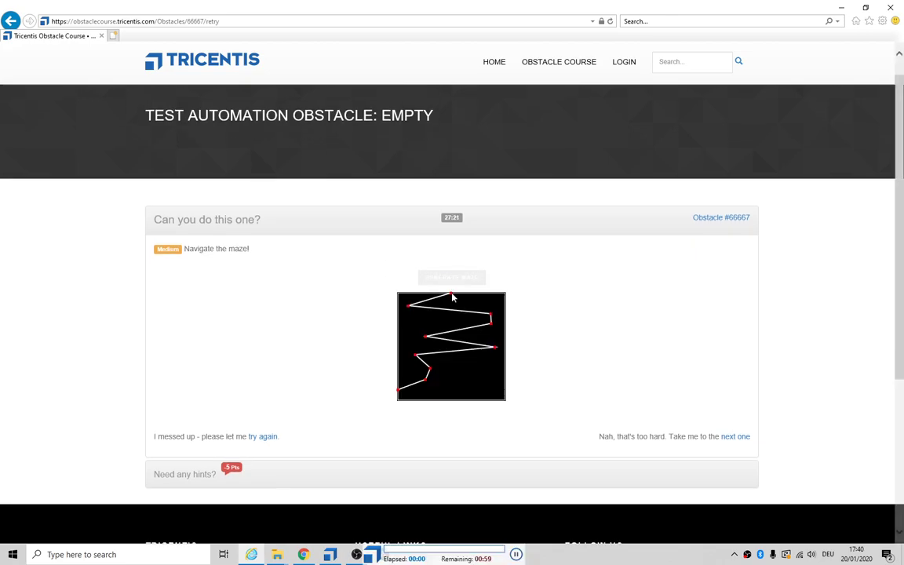